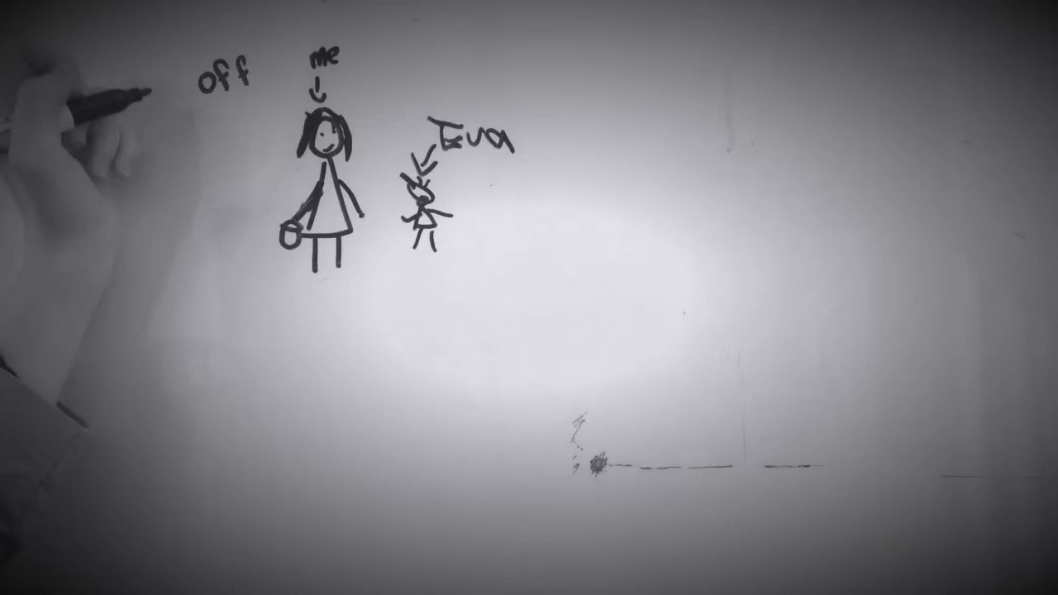
{"action": "type", "text": "to school"}
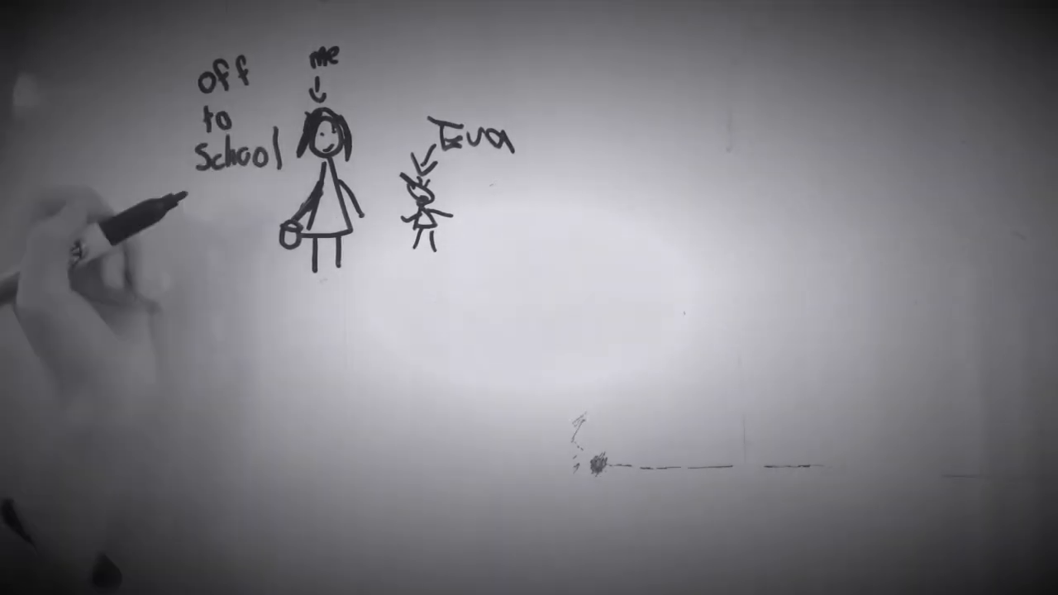